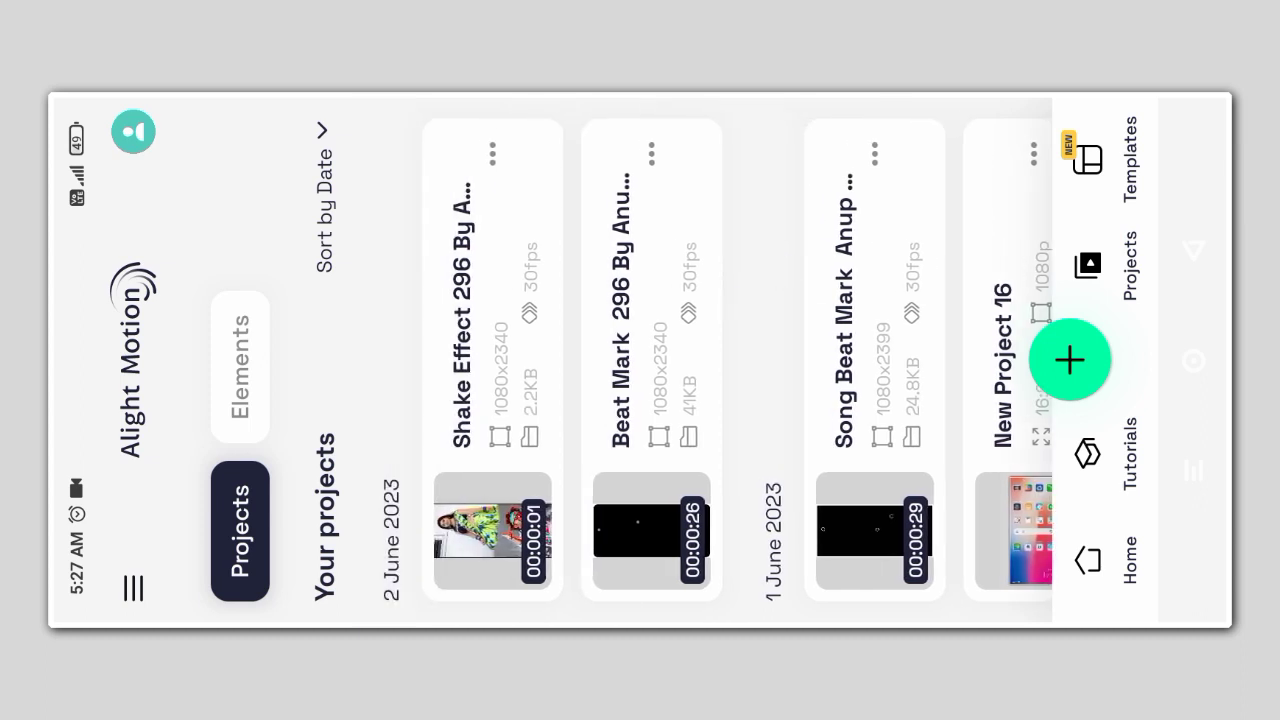
Reopen the Shake Effect 296 project from the project list to show its Picsart photo layer
click(492, 532)
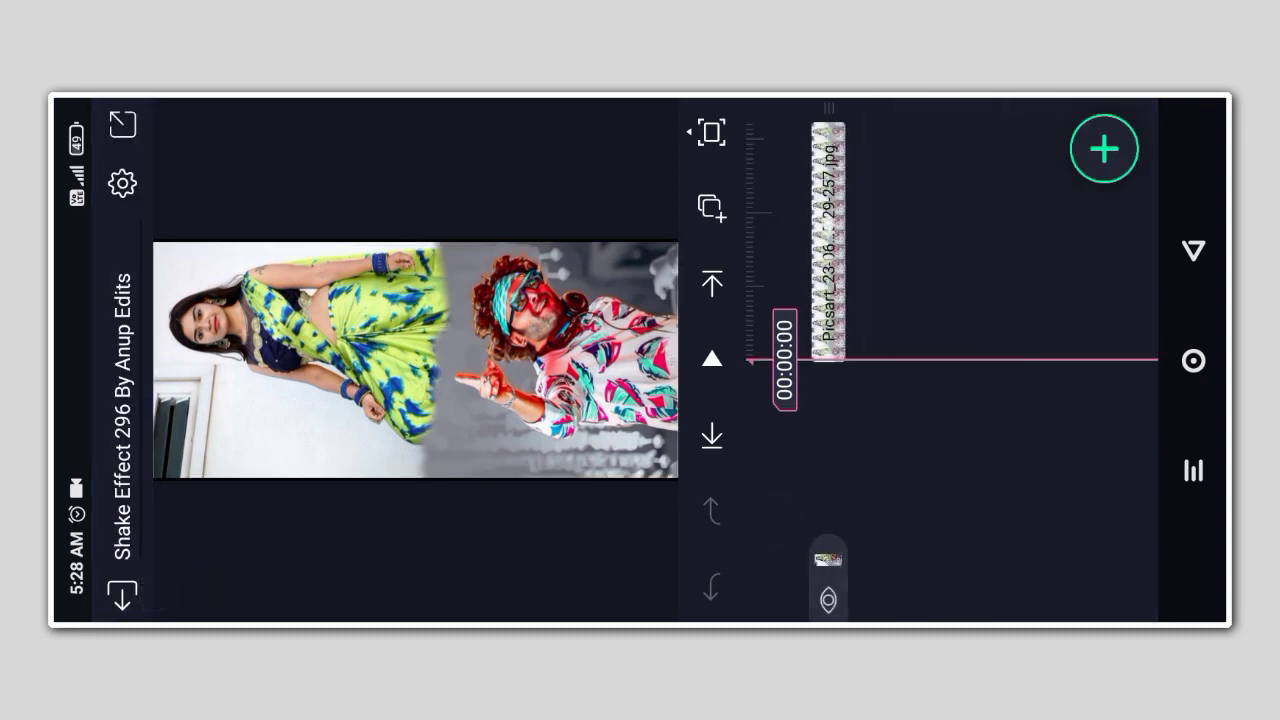